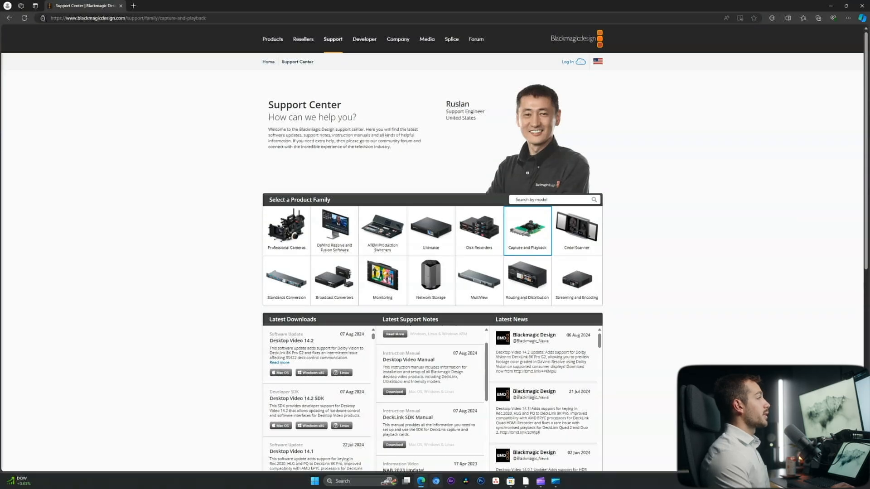
mouse_move(421, 481)
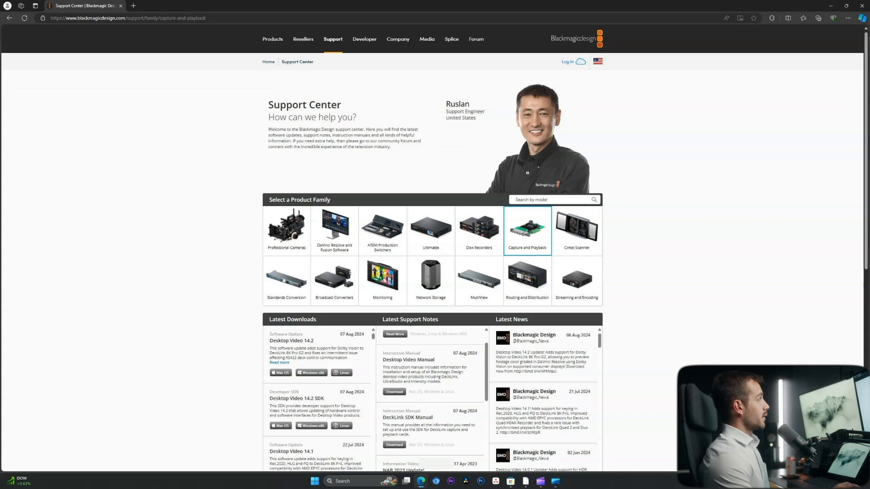
mouse_move(430, 230)
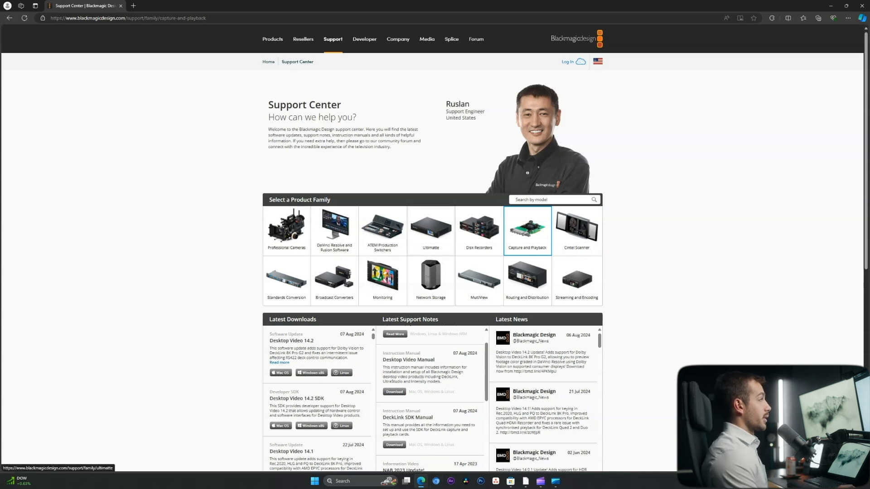
Step: Start the Desktop Video 14.2 Windows download via Download Only, skipping registration
scroll(down, 3)
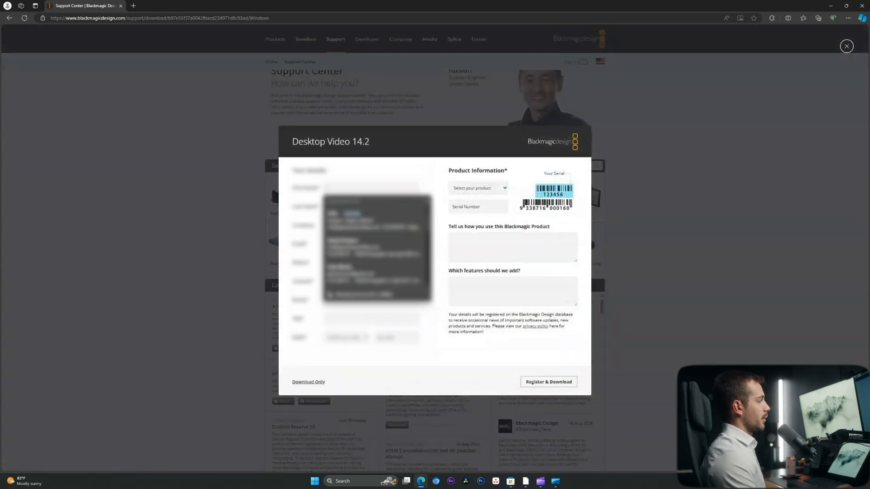
click(308, 381)
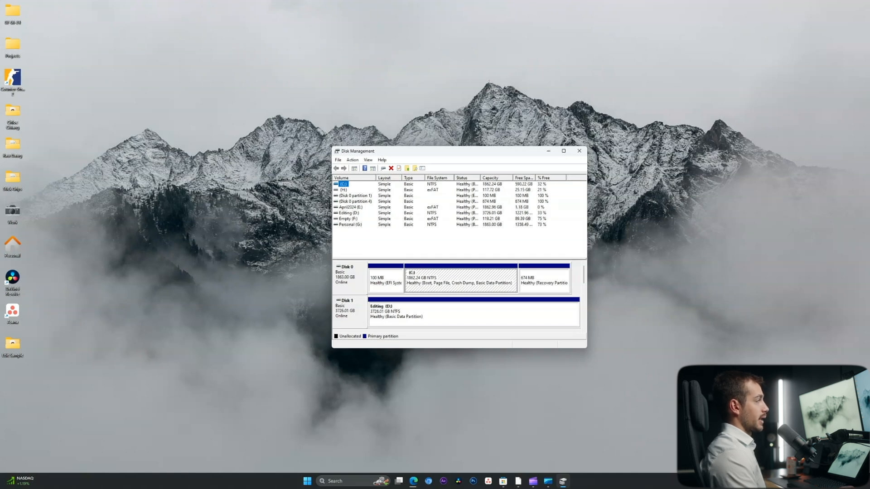
Step: Inspect the C: system volume and the April2024 (E:) drive in Disk Management
click(350, 207)
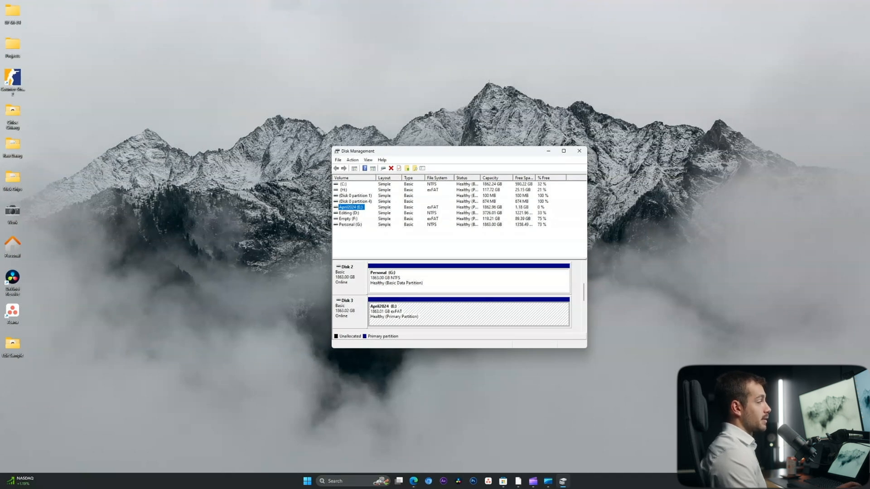
click(348, 212)
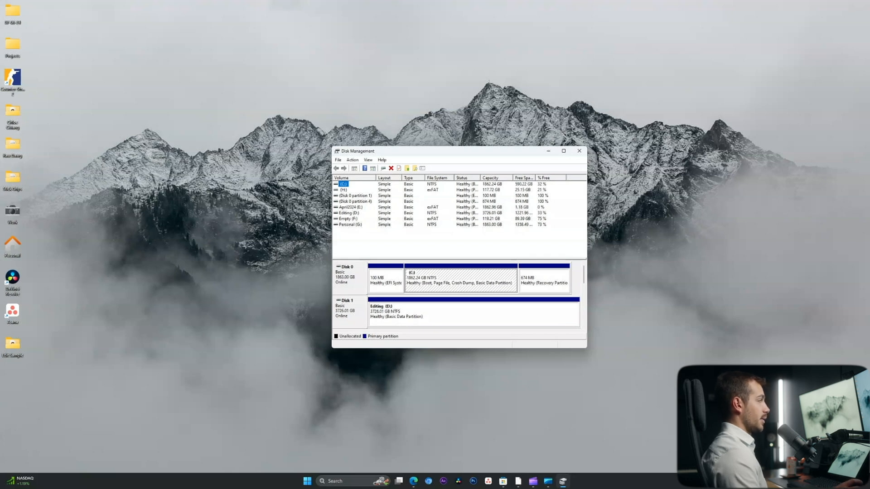
mouse_move(579, 151)
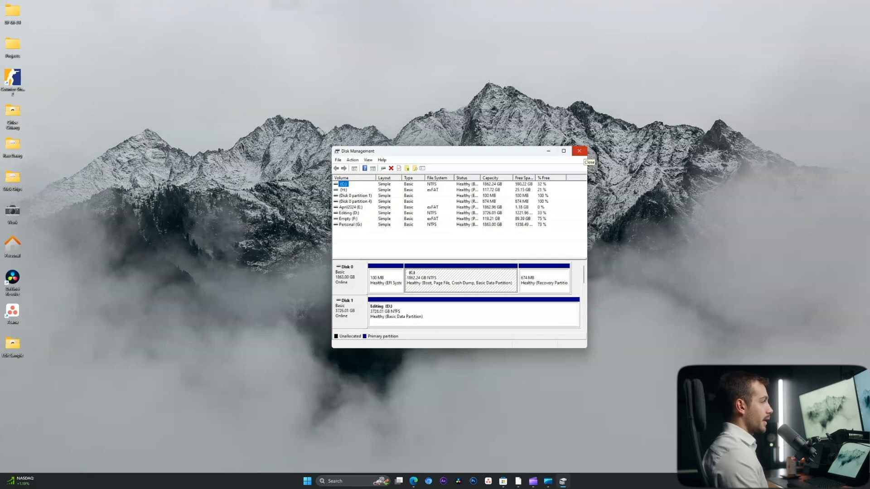
Step: Extract the downloaded Blackmagic Desktop Video zip with Extract All
right_click(210, 322)
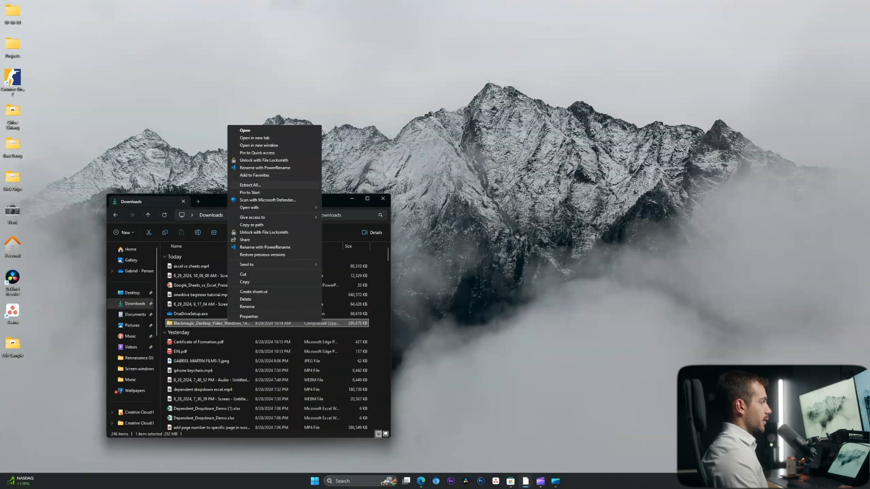
click(244, 131)
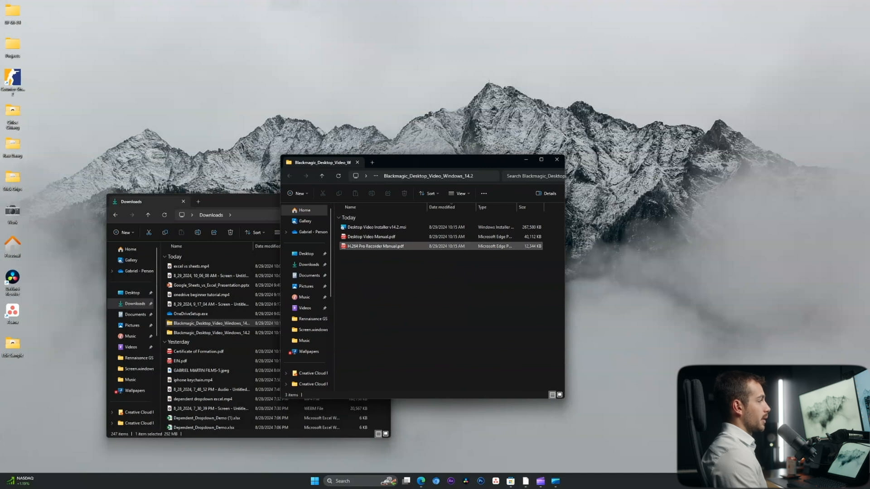
Step: Run Desktop Video Installer v14.2.msi, accept the license, install and finish the wizard
double_click(375, 227)
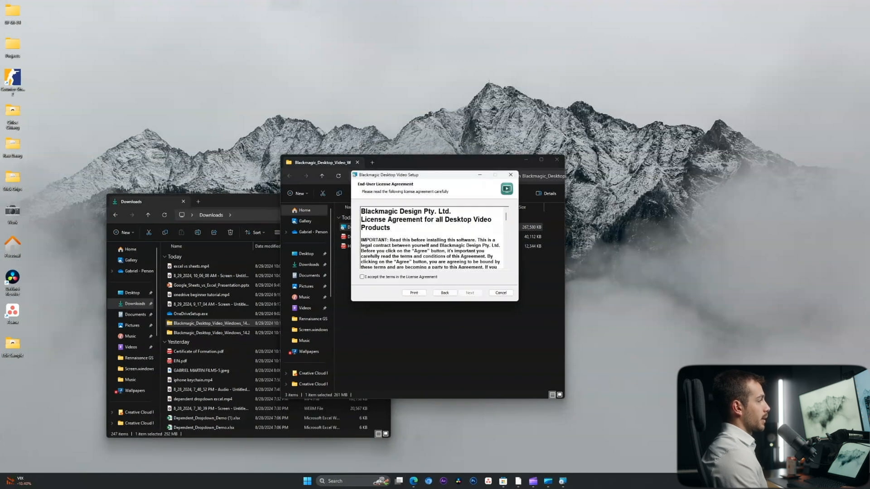
click(470, 293)
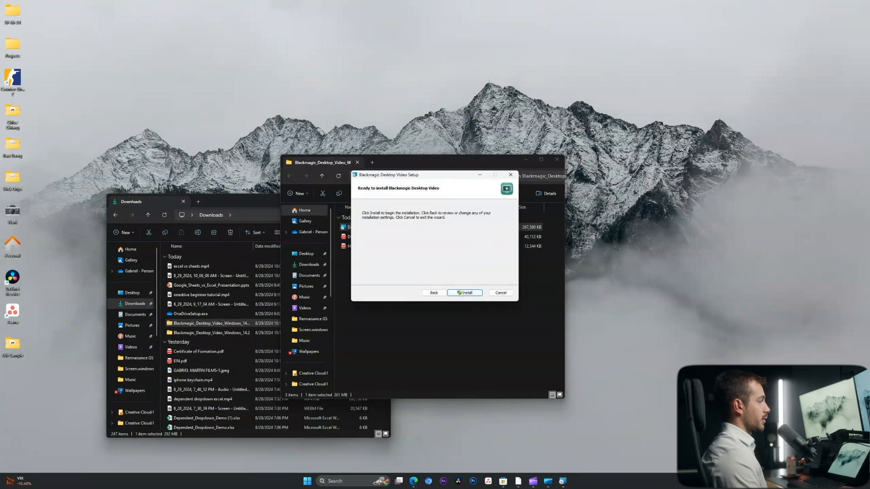
click(465, 292)
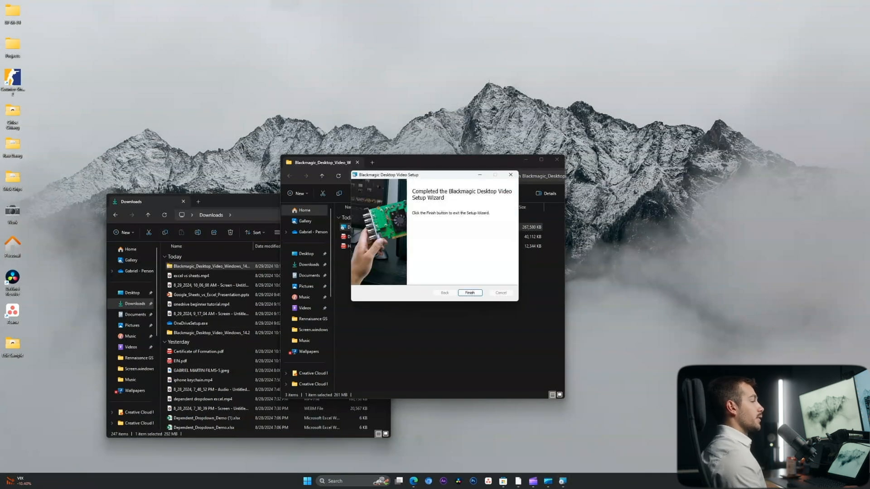
click(468, 292)
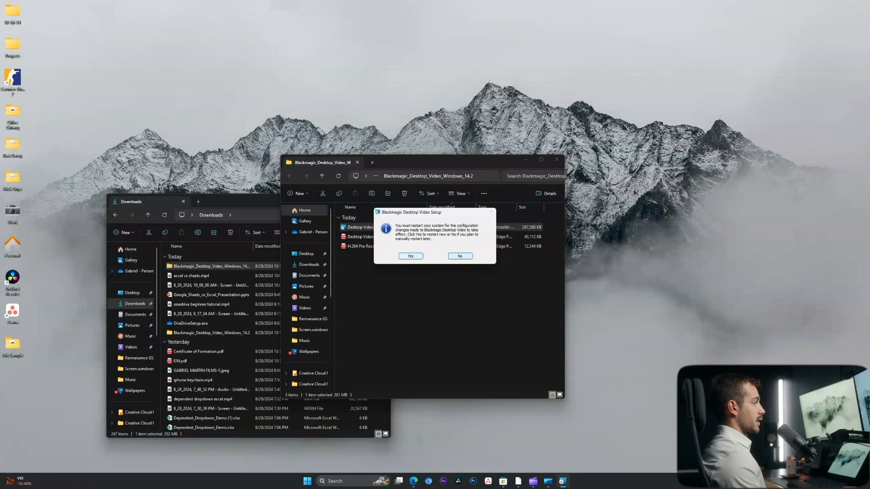
mouse_move(459, 256)
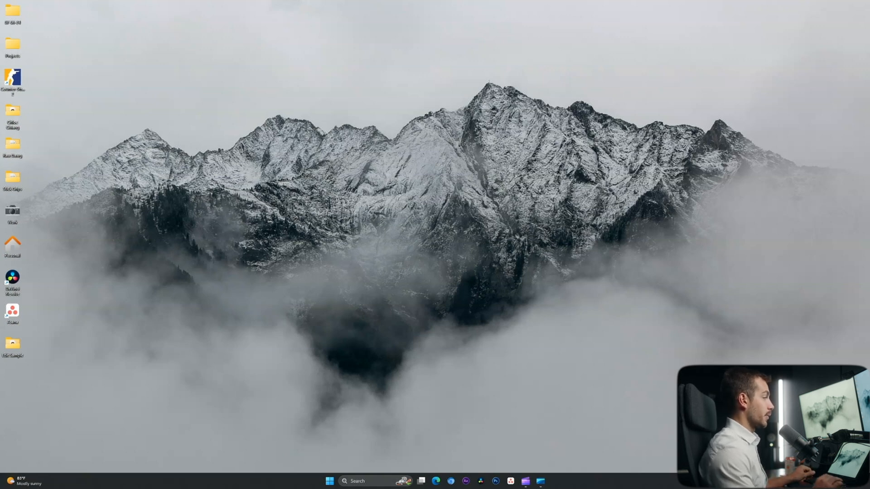
Step: Launch Blackmagic Disk Speed Test from a Start menu search for 'blackmagic'
click(329, 481)
text(black)
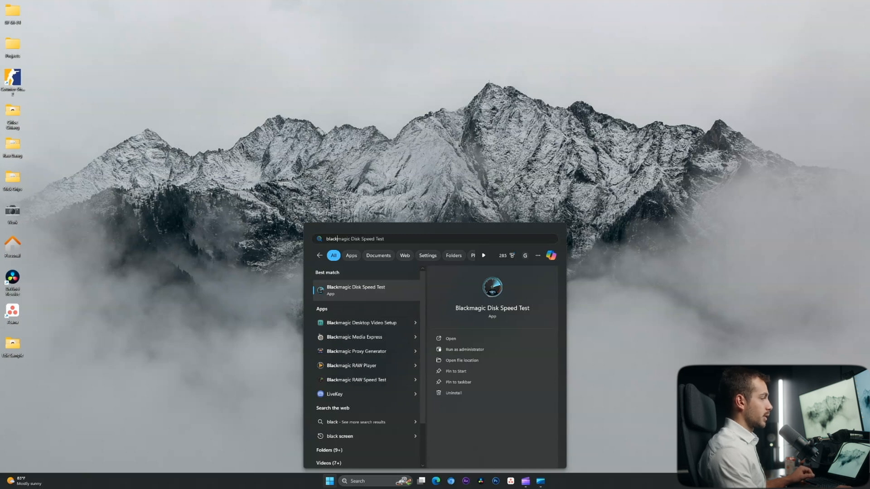
click(451, 338)
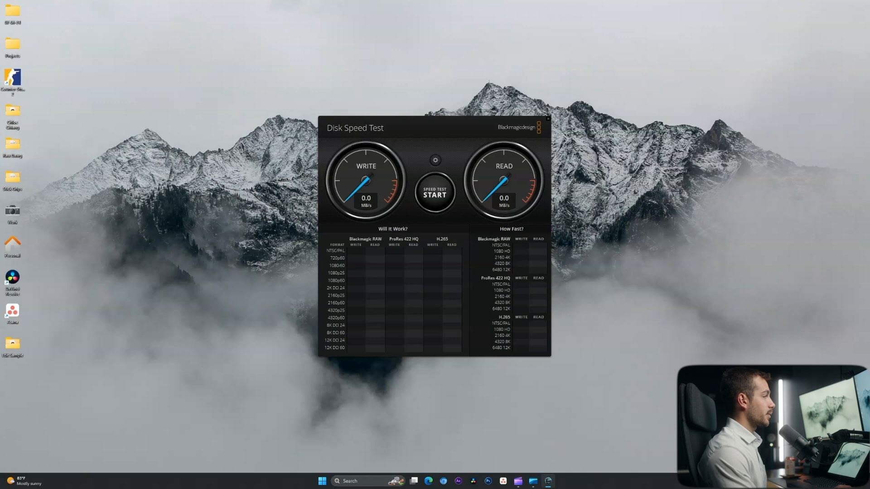
Step: Set April2024 (E:) as the test target and dismiss the almost-full disk warning
click(435, 160)
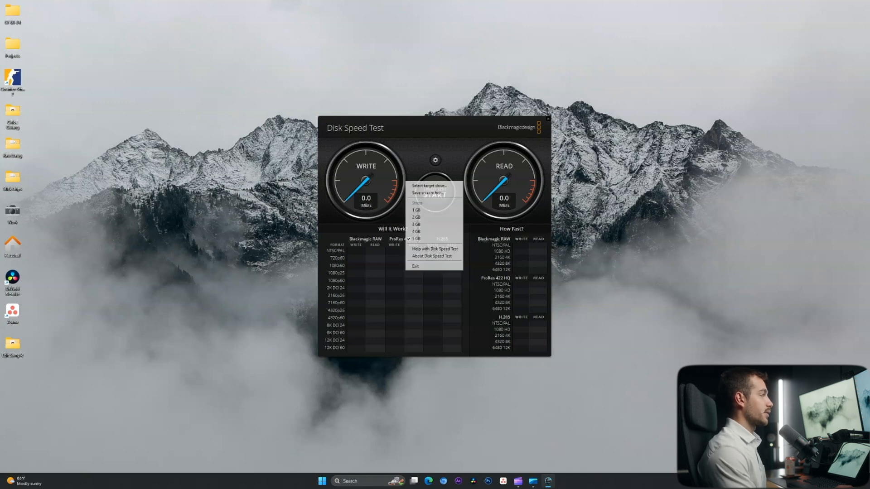
mouse_move(434, 238)
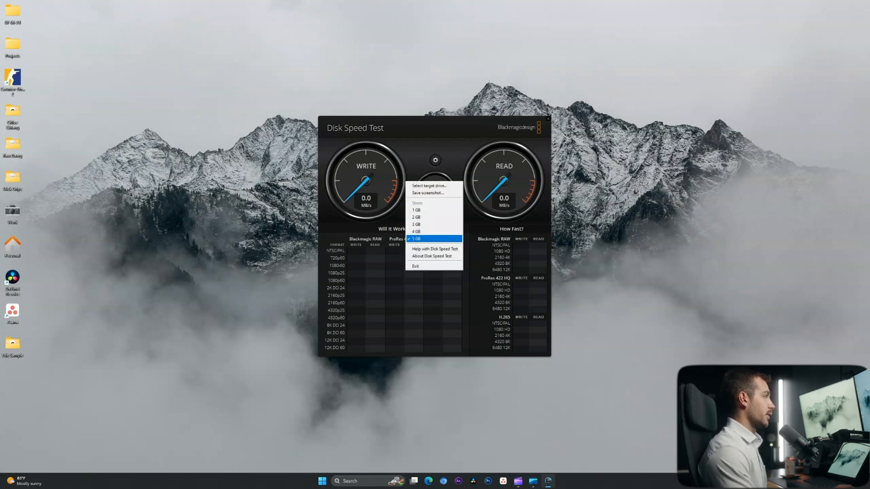
mouse_move(435, 185)
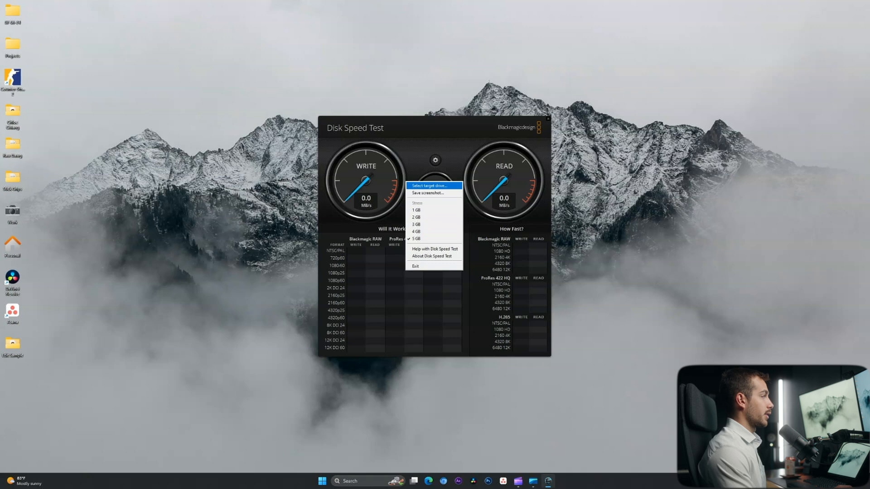
click(432, 185)
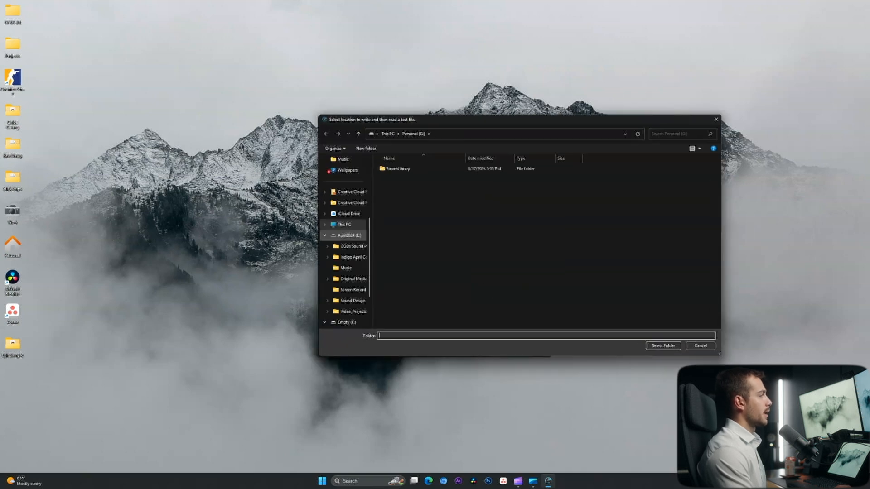
click(350, 235)
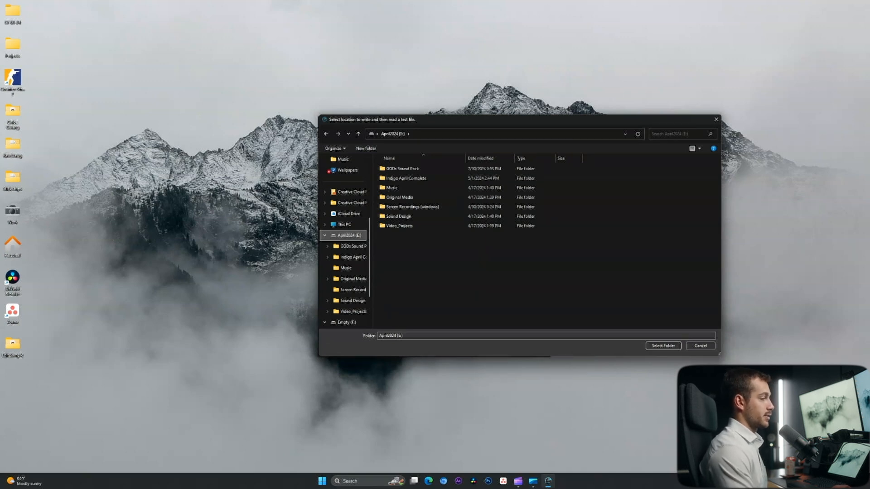
click(662, 345)
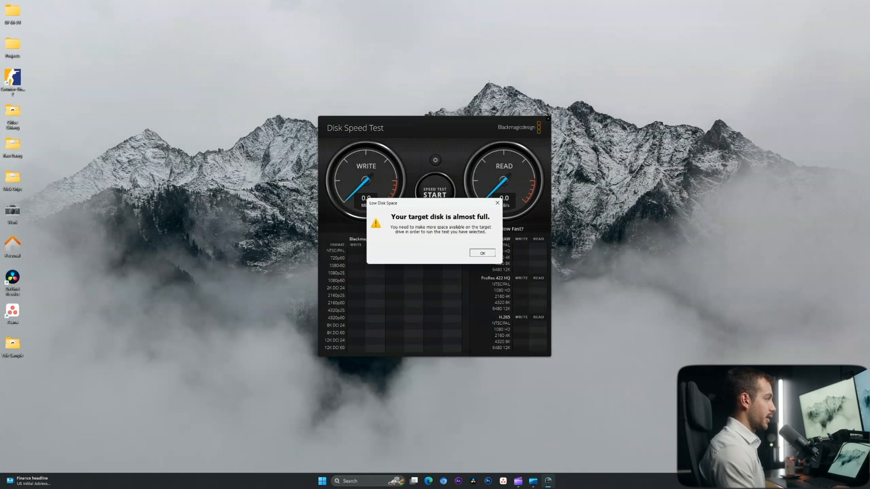
click(481, 253)
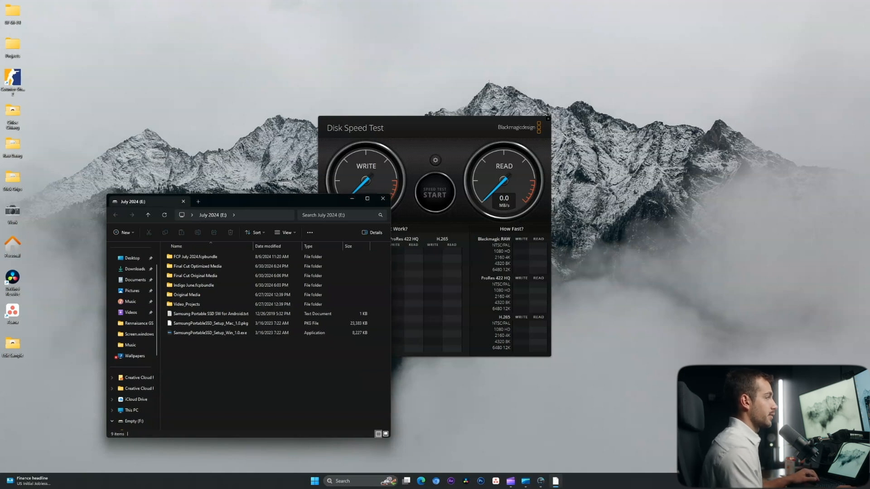
Step: Choose July 2024 (E:) as the test target drive instead
click(435, 160)
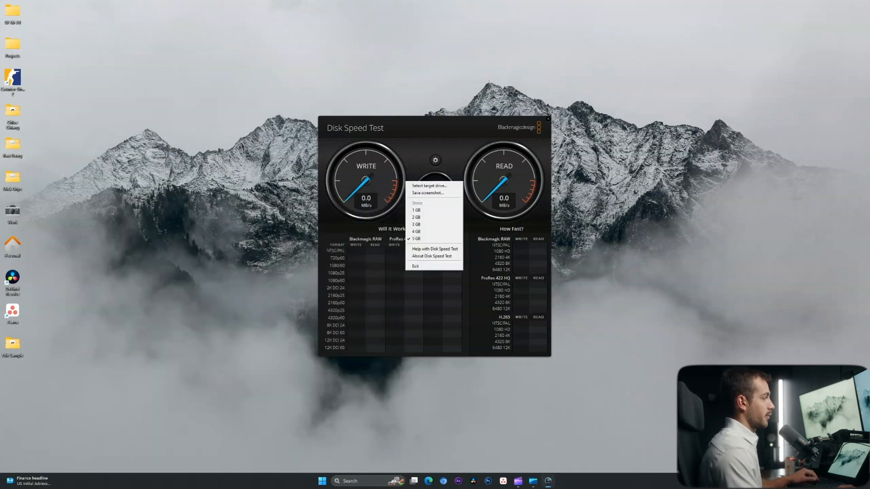
click(428, 186)
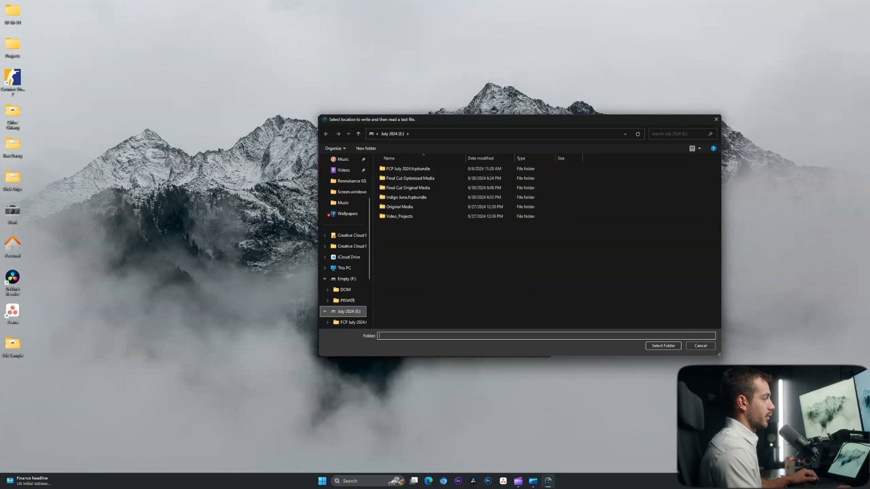
click(663, 346)
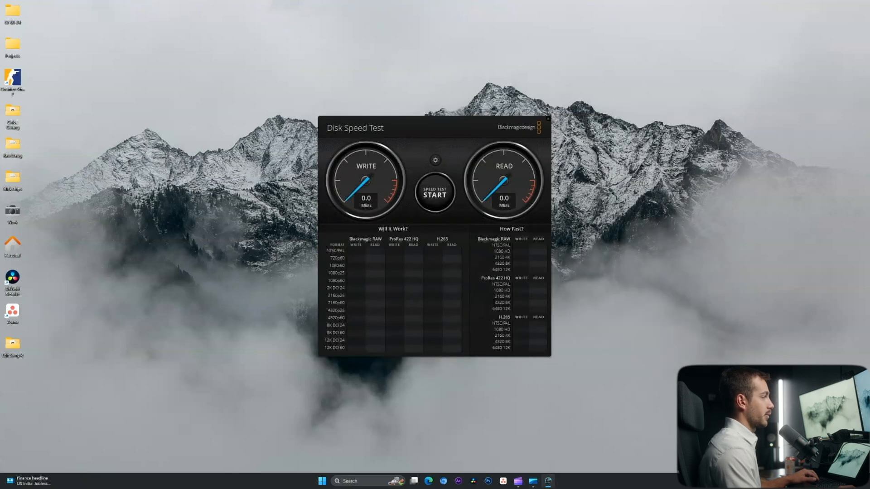
Step: Run the speed test on July 2024, yielding 430.2 MB/s write and 422.5 MB/s read
click(435, 194)
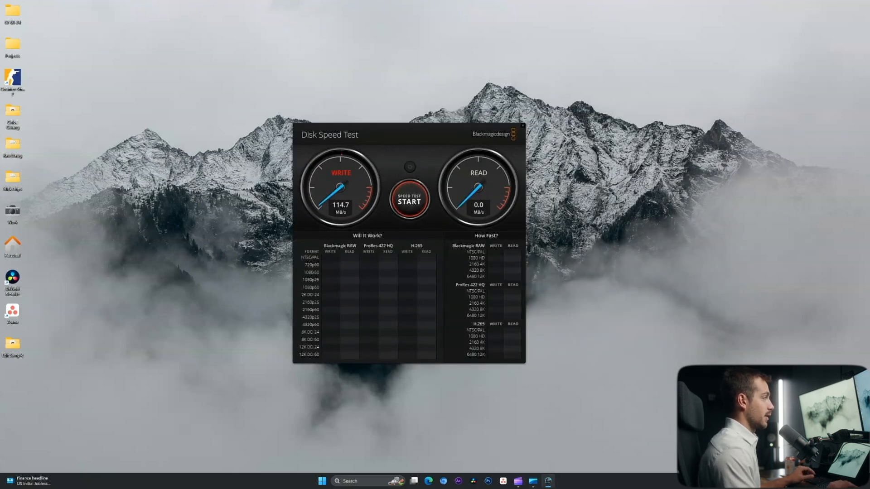
click(408, 202)
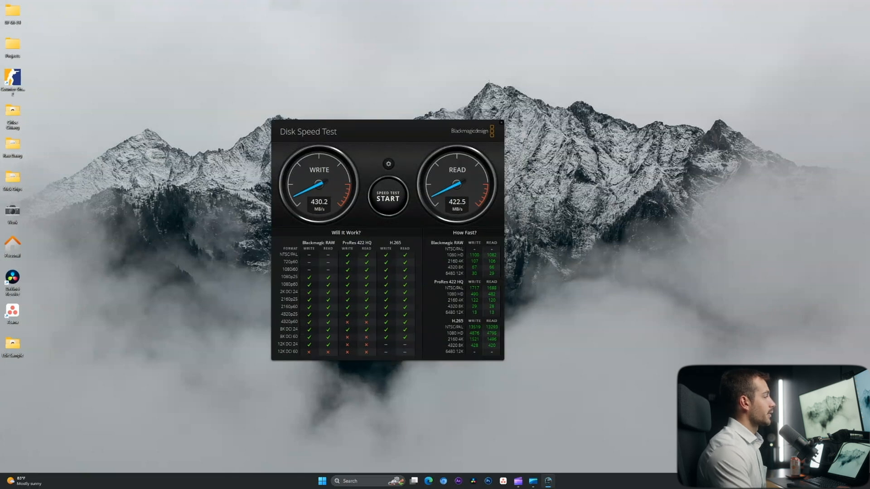
Step: Set Editing (D:) as the target and test it: 5081.8 MB/s write, 5641.0 MB/s read
click(388, 163)
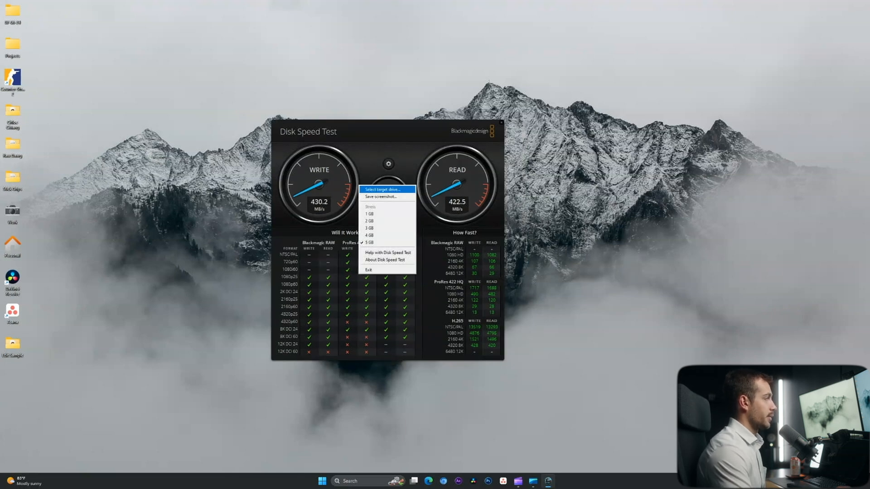
click(380, 189)
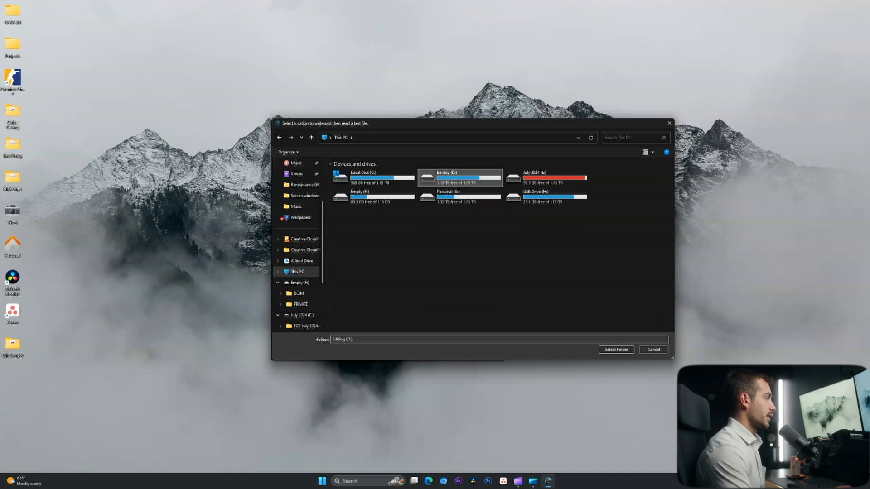
mouse_move(455, 177)
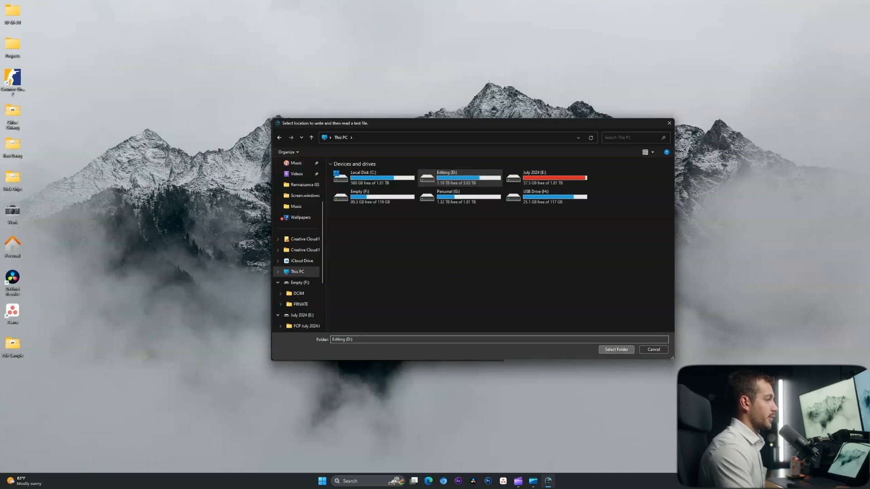
click(616, 350)
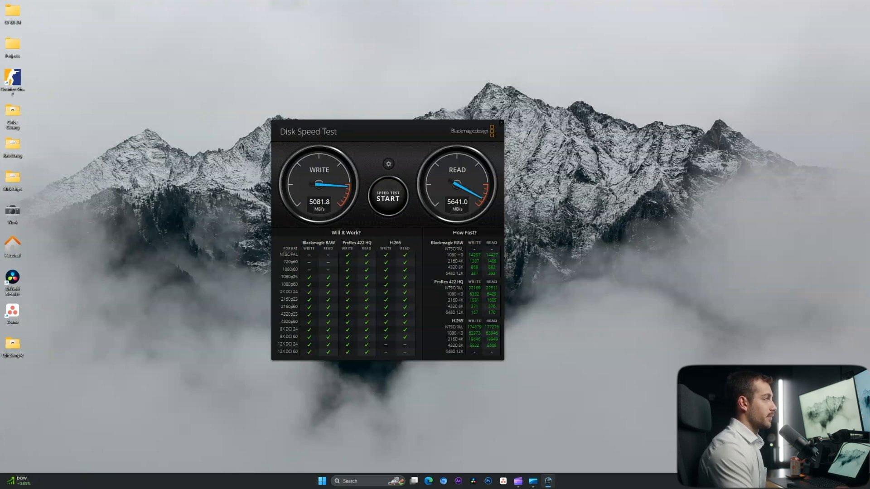
Step: Save a screenshot of the results as DiskSpeedTest.png in Downloads
click(389, 164)
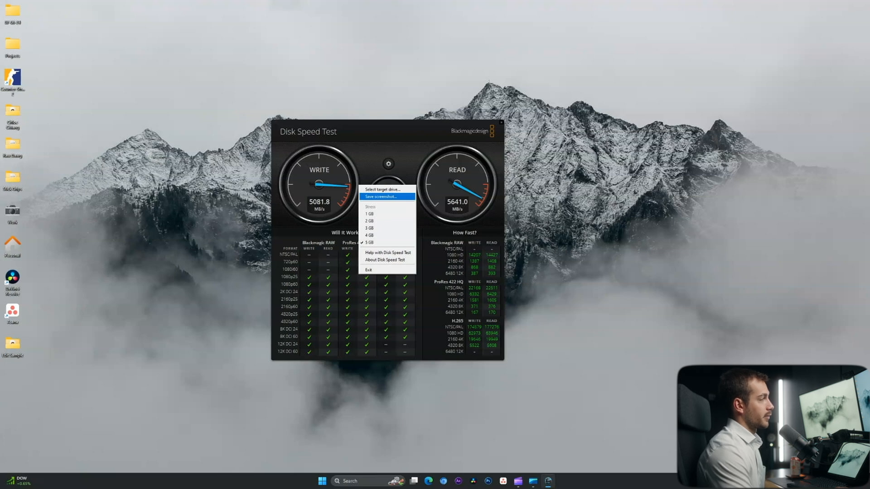
click(380, 196)
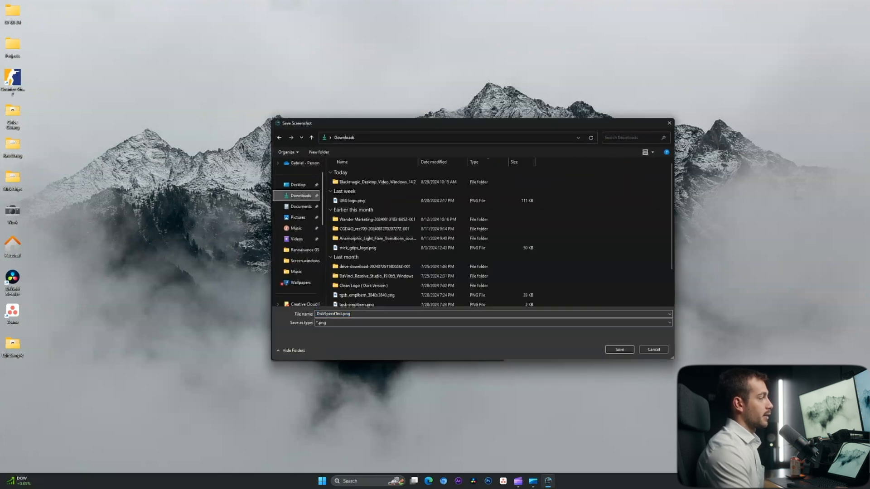
click(619, 349)
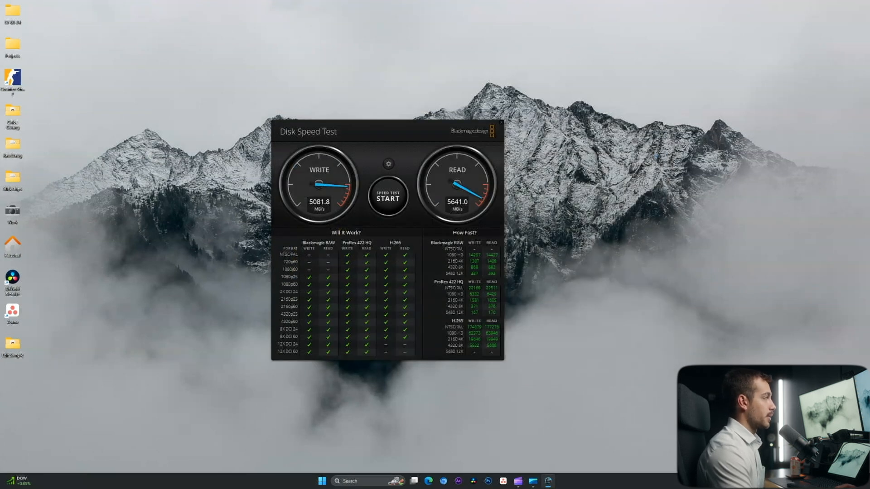